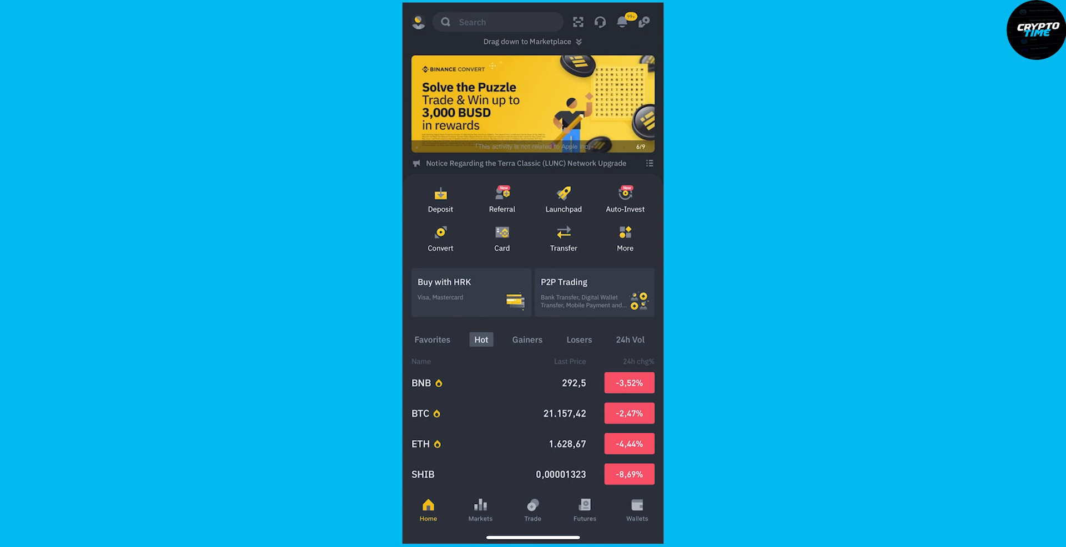
Switch Binance to Lite mode from the profile menu toggle
{"action": "left_click", "coordinate": [417, 21]}
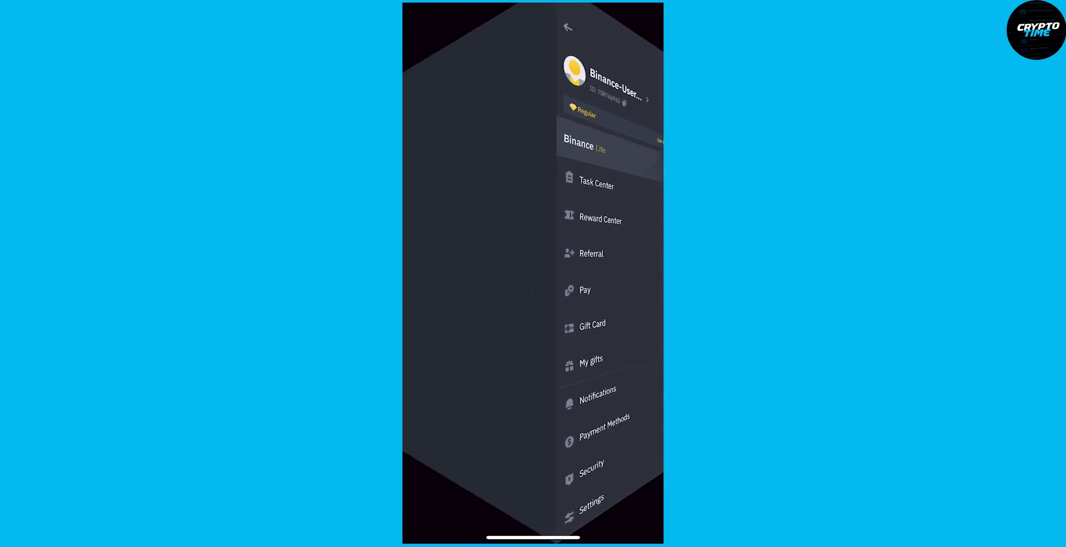
{"action": "left_click", "coordinate": [567, 27]}
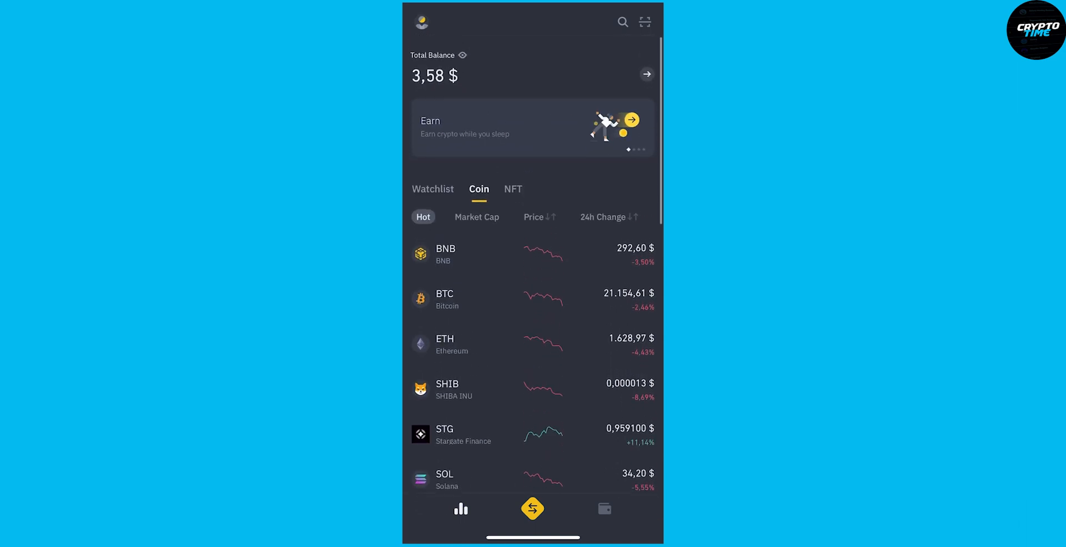
Switch the Lite toggle off from the profile menu to return to the Pro home
{"action": "left_click", "coordinate": [421, 22]}
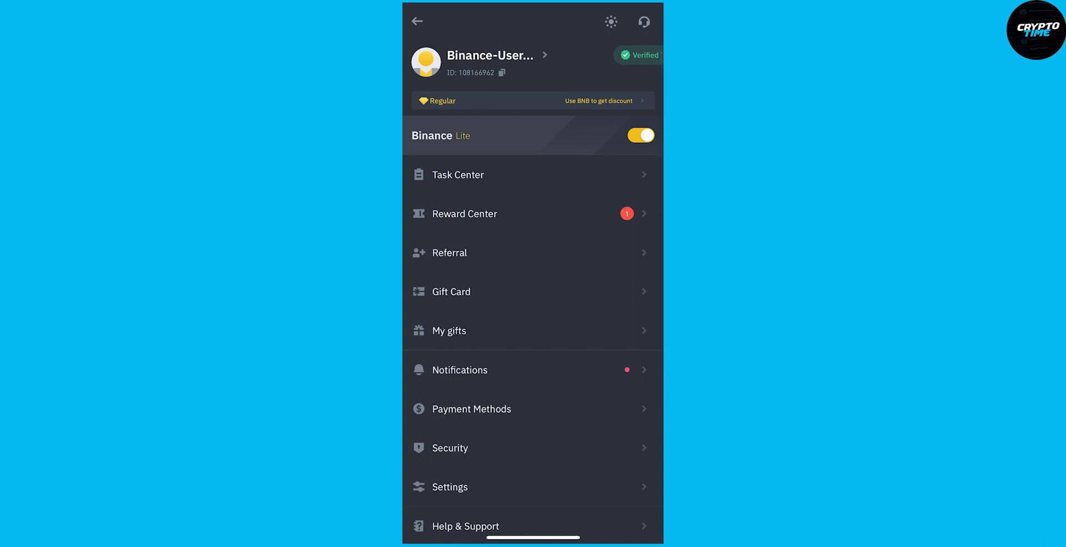
{"action": "left_click", "coordinate": [419, 22]}
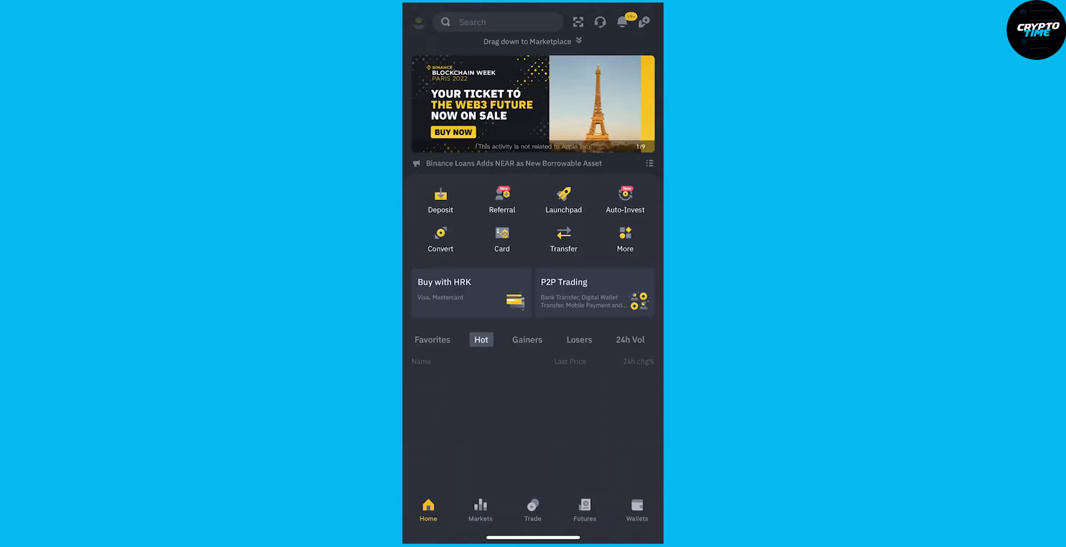
{"action": "scroll", "scroll_direction": "down", "scroll_amount": 3}
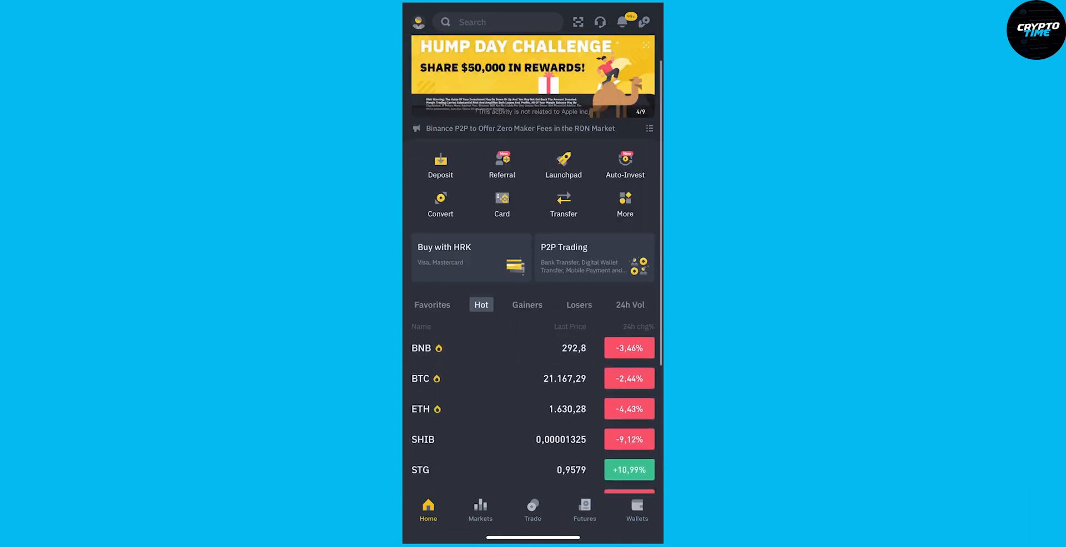
{"action": "scroll", "scroll_direction": "down", "scroll_amount": 3}
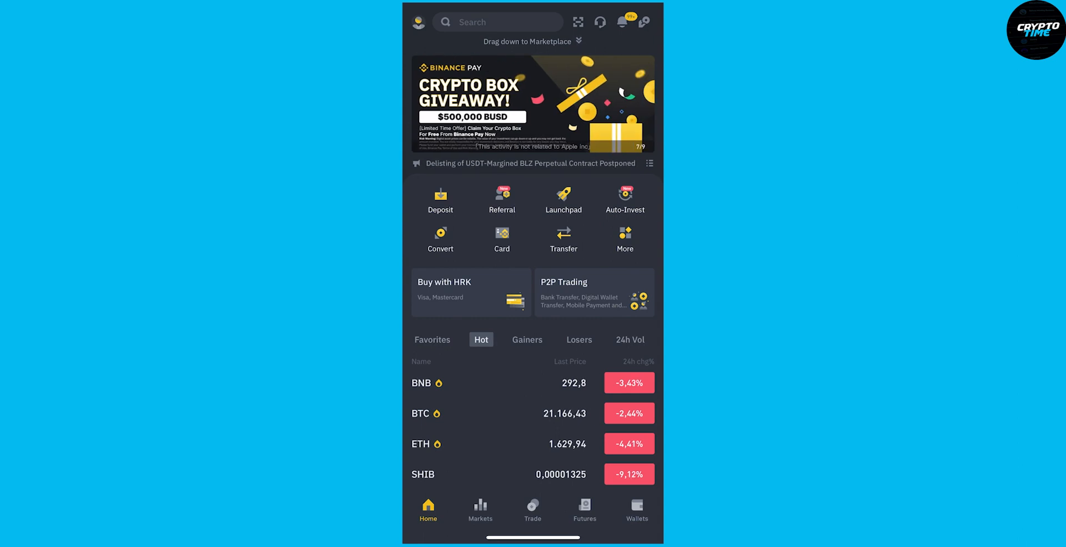
{"action": "left_click", "coordinate": [418, 22]}
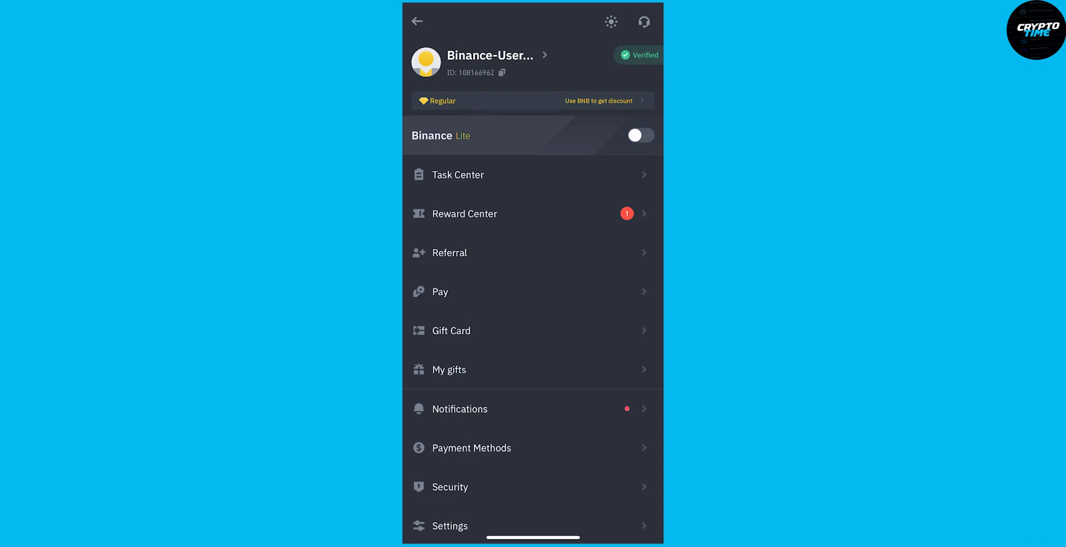
{"action": "left_click", "coordinate": [417, 21]}
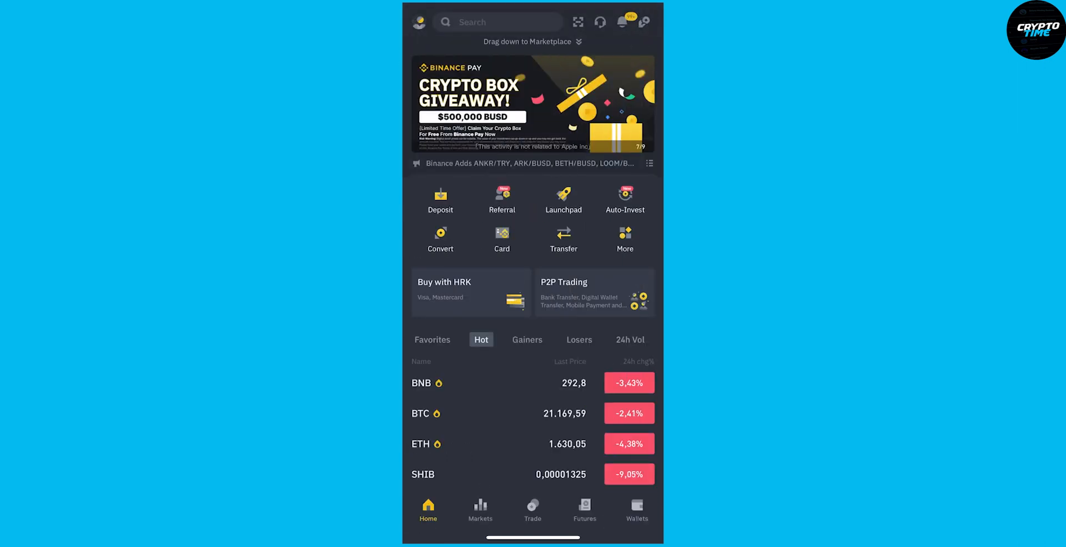